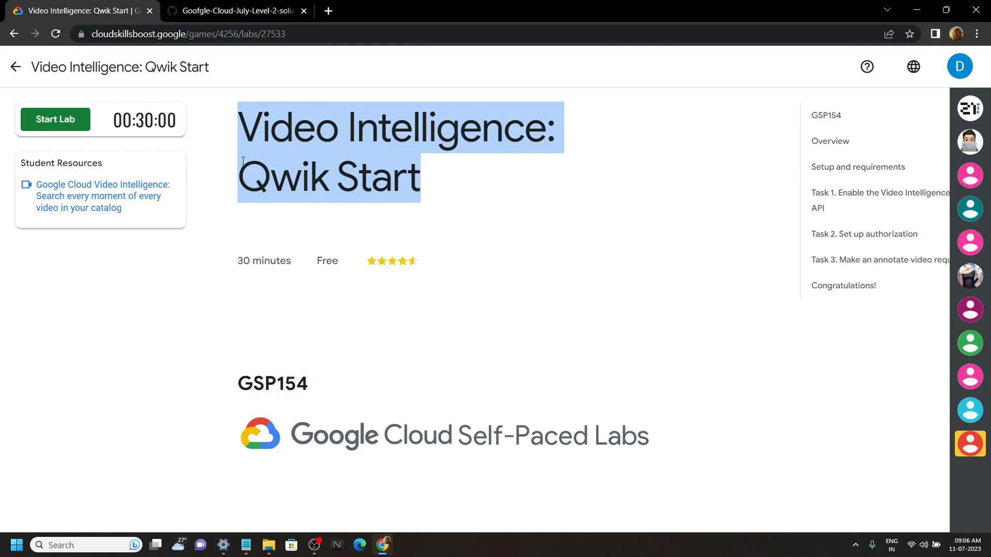
Start the Video Intelligence: Qwik Start lab and bring up the console link's opening options.
click(55, 119)
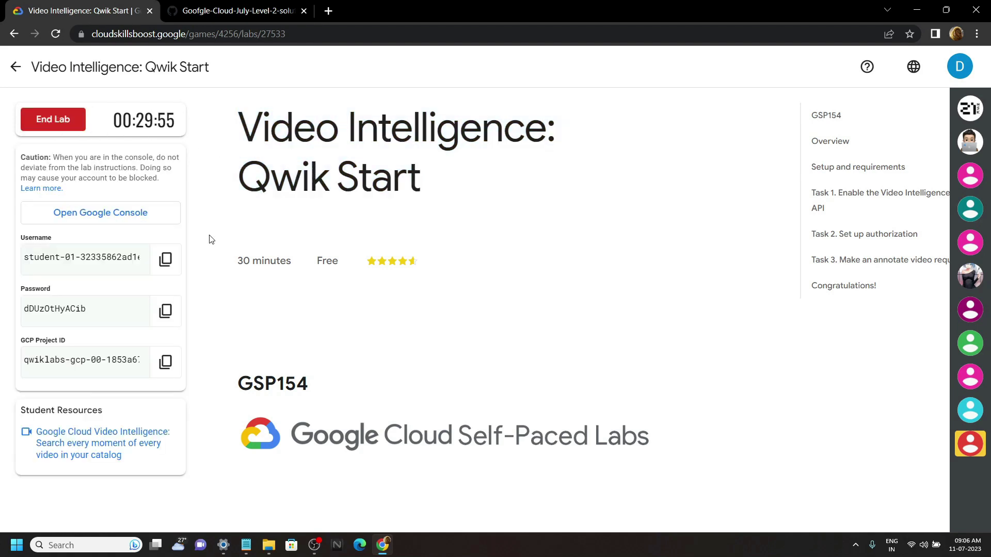
right_click(99, 212)
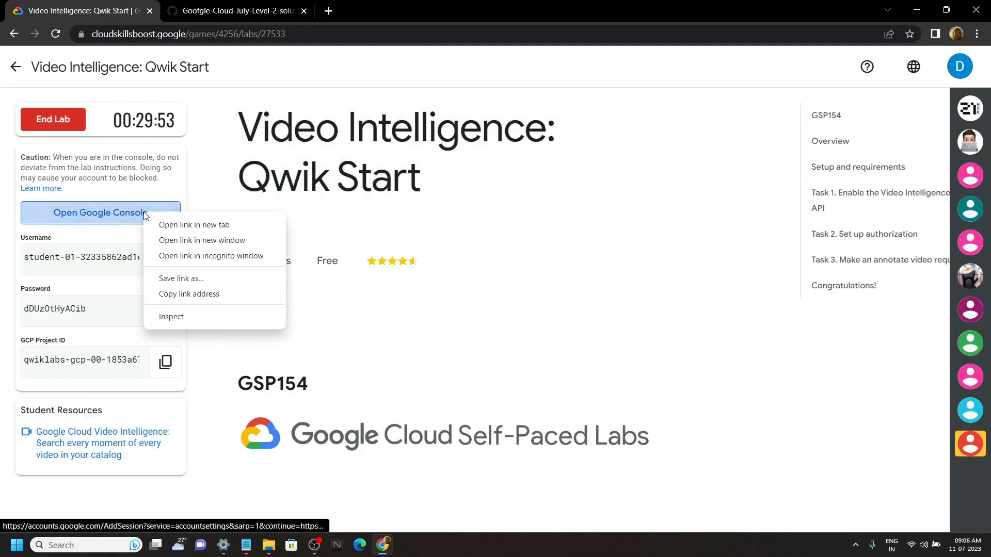
Sign in to the console in an incognito window with the lab student username and password.
click(211, 255)
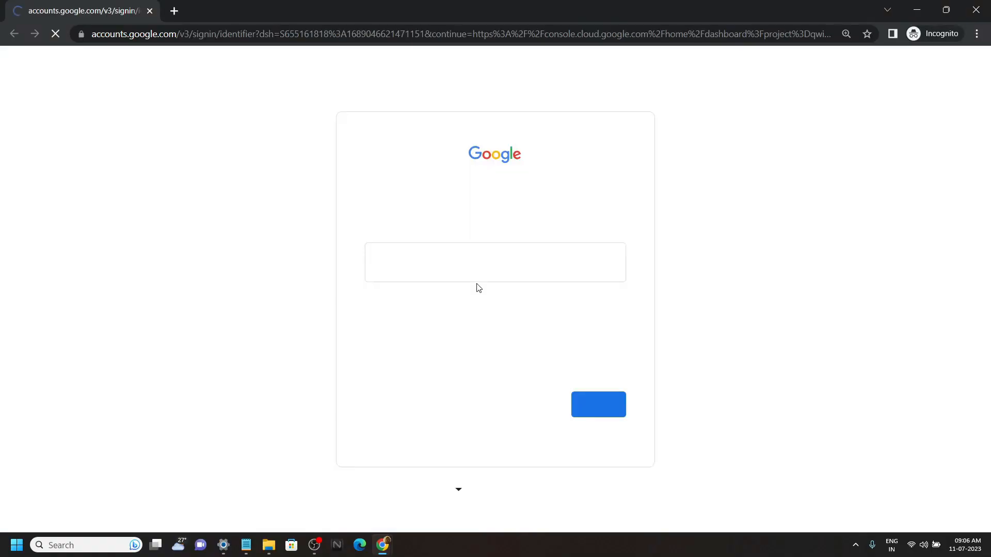
click(598, 404)
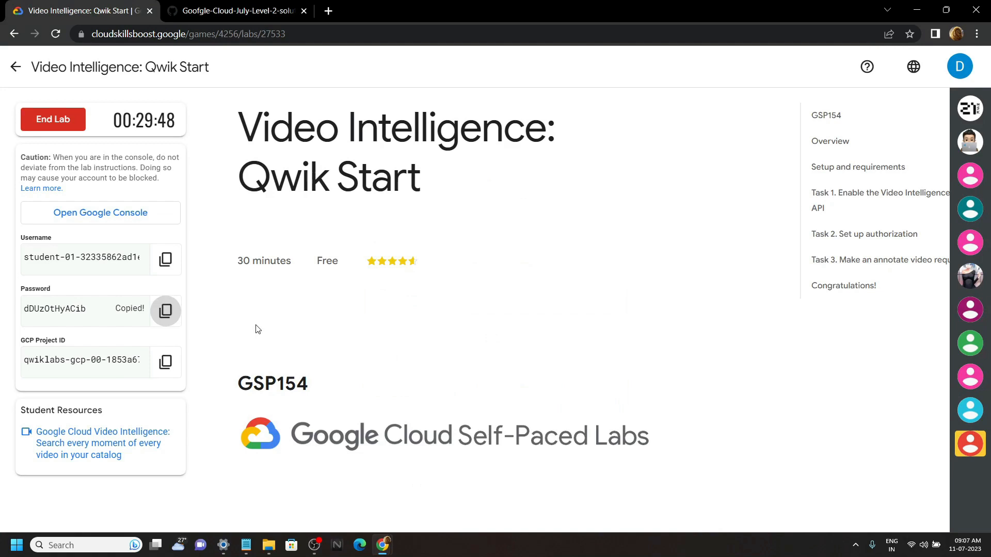
click(99, 212)
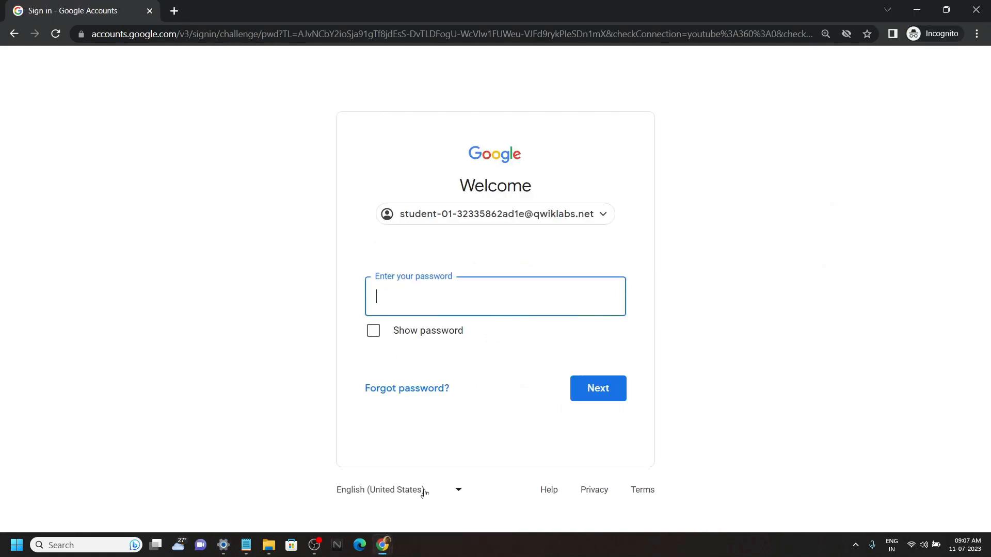
click(596, 388)
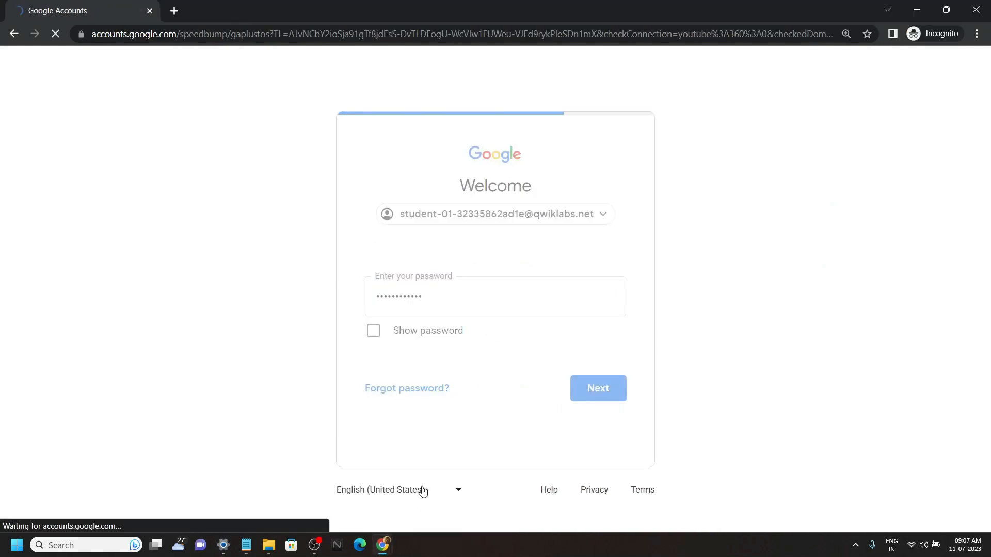
click(597, 388)
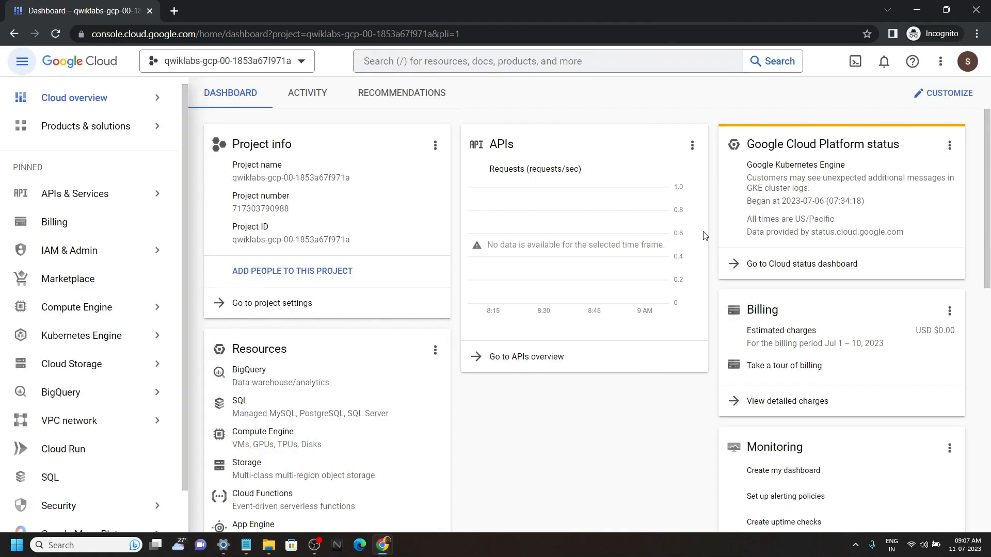
Activate a Cloud Shell terminal for the lab project, then return to the lab instructions.
click(855, 61)
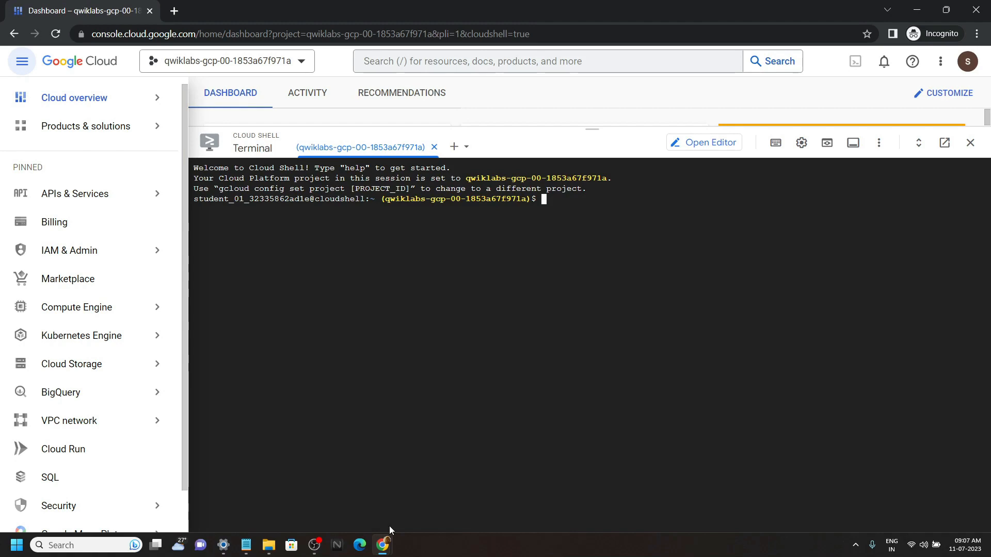
click(76, 11)
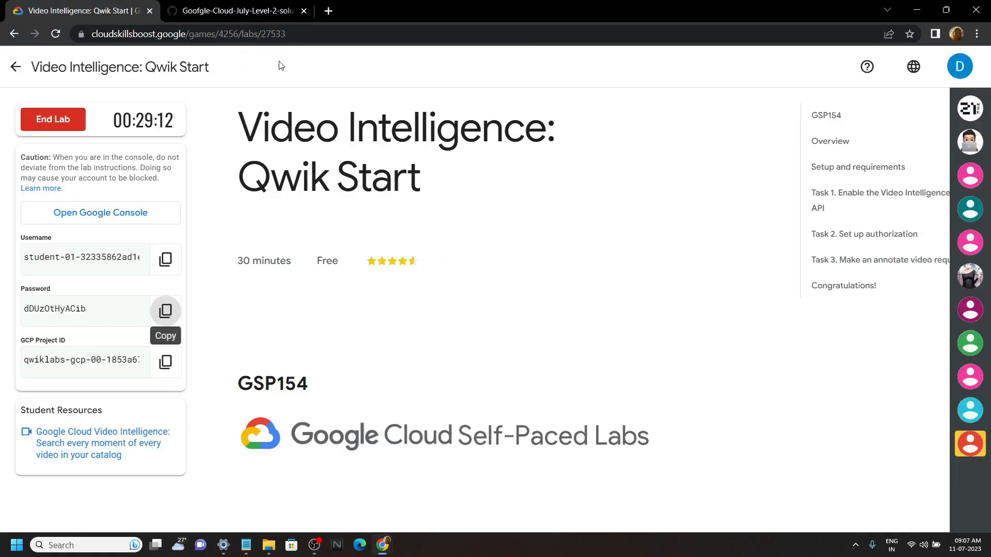
Select the 'export PROJECT=' line from the GitHub solution script for Cloud Shell.
click(237, 10)
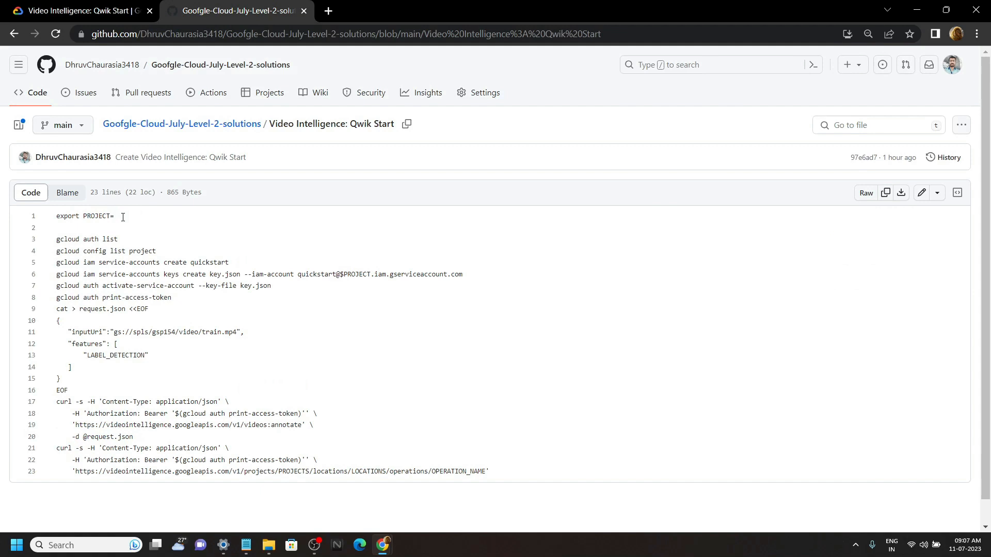
double_click(85, 215)
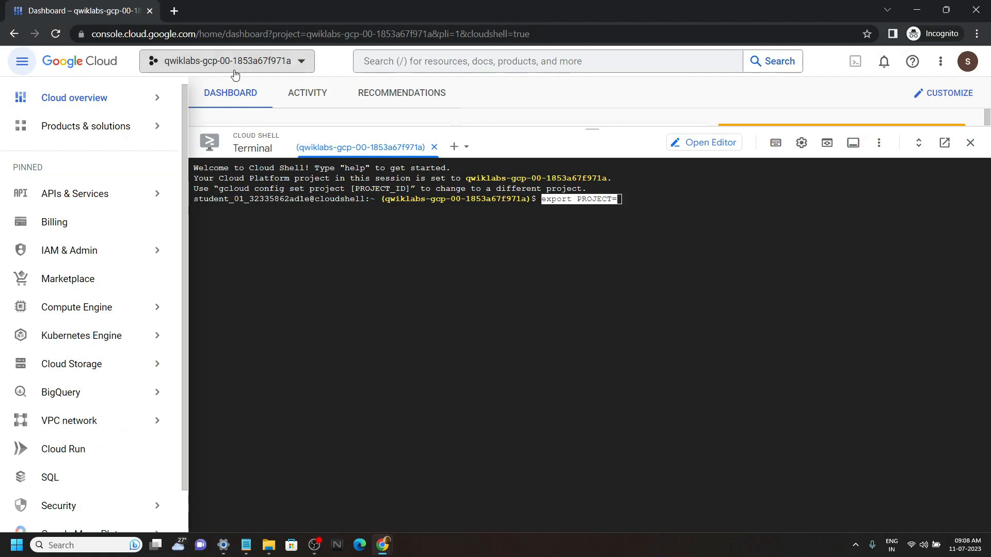
Grab the lab project ID from the project picker and complete the export PROJECT command.
click(226, 61)
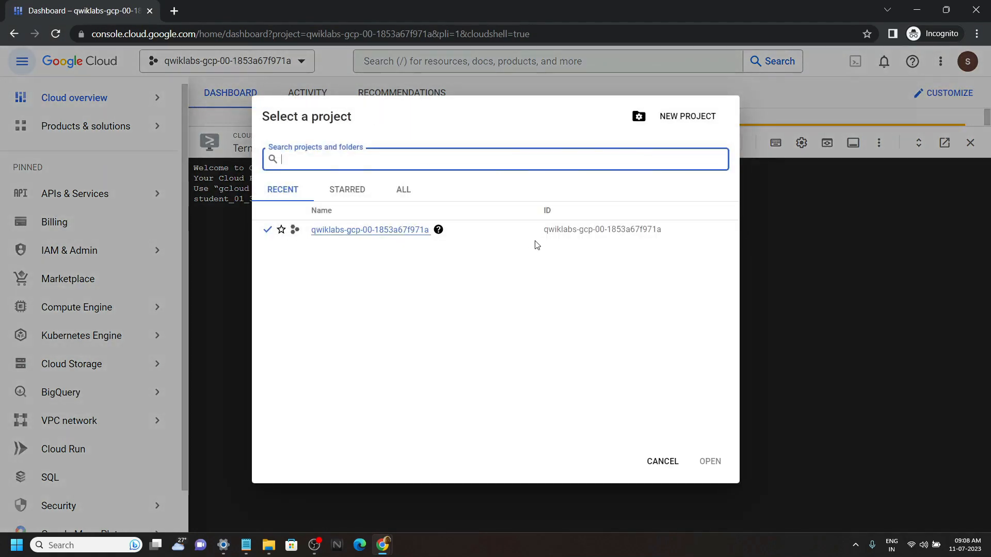
double_click(600, 229)
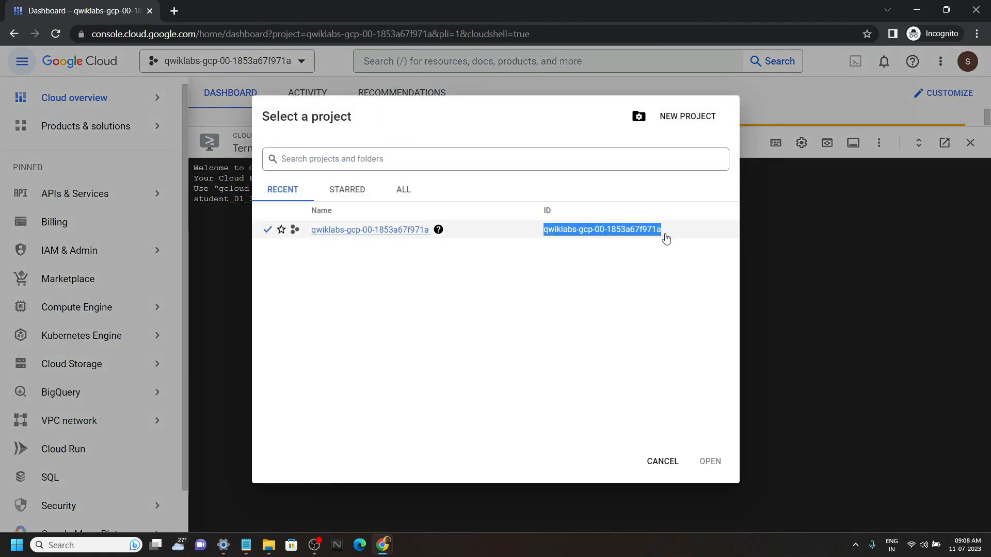
click(660, 461)
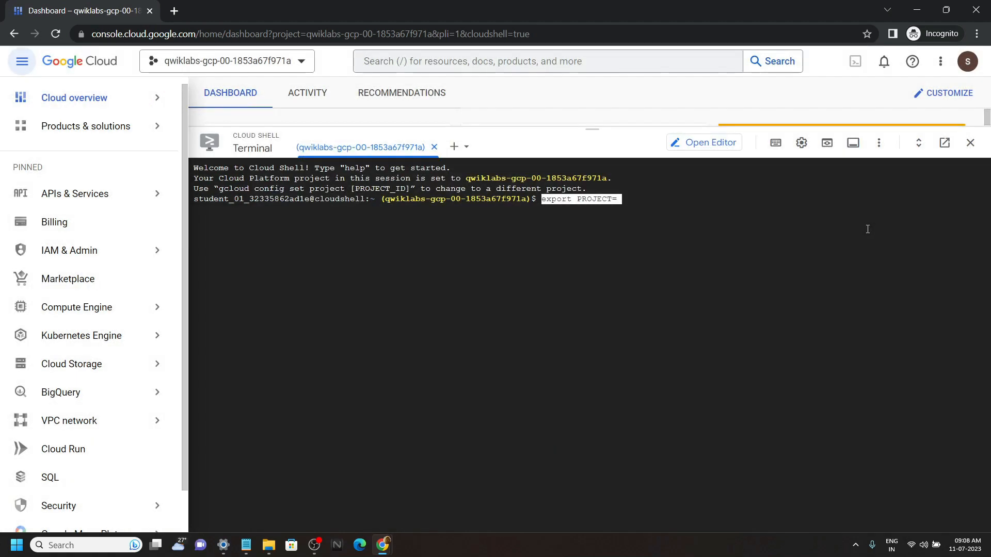
key(Return)
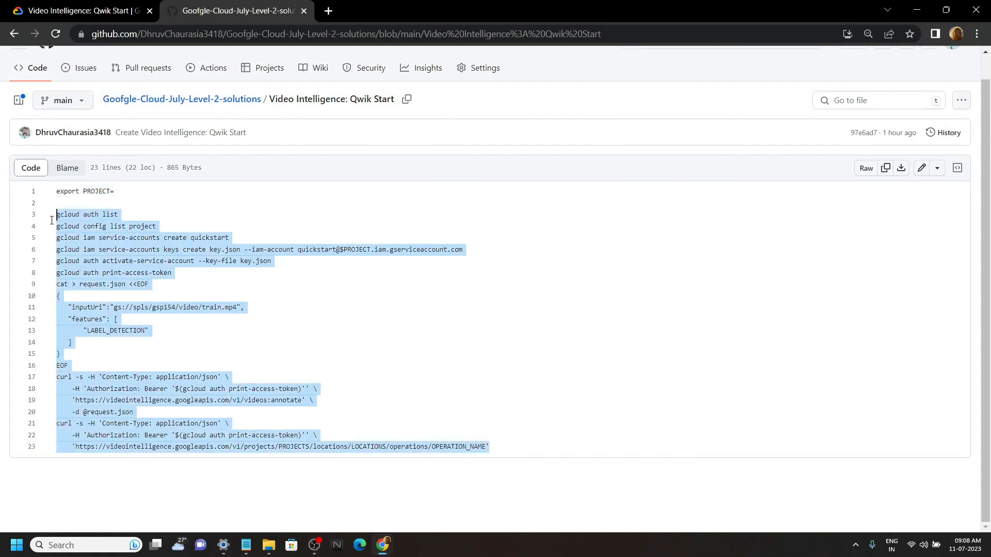
mouse_move(381, 545)
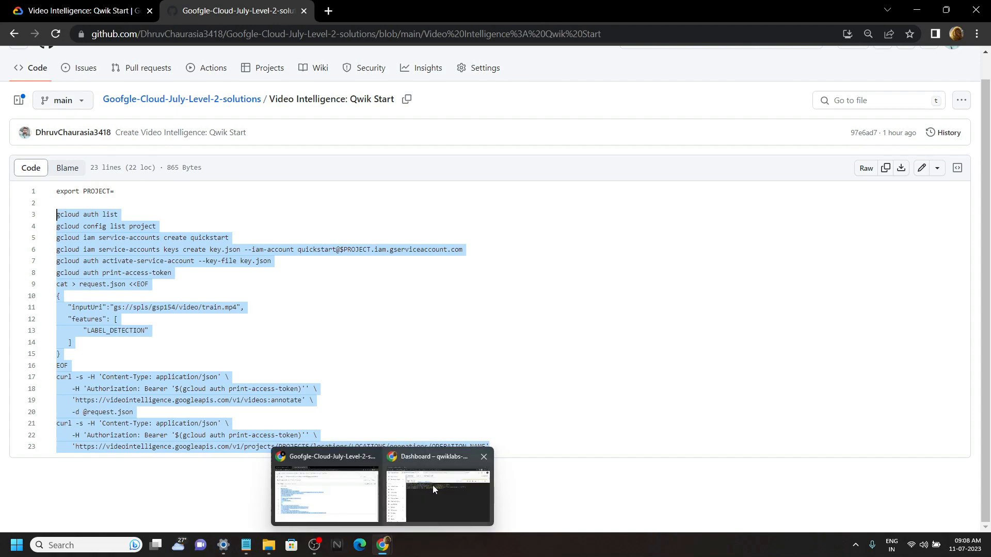
Authorize Cloud Shell and run the script creating the quickstart service account and annotate request.
click(438, 493)
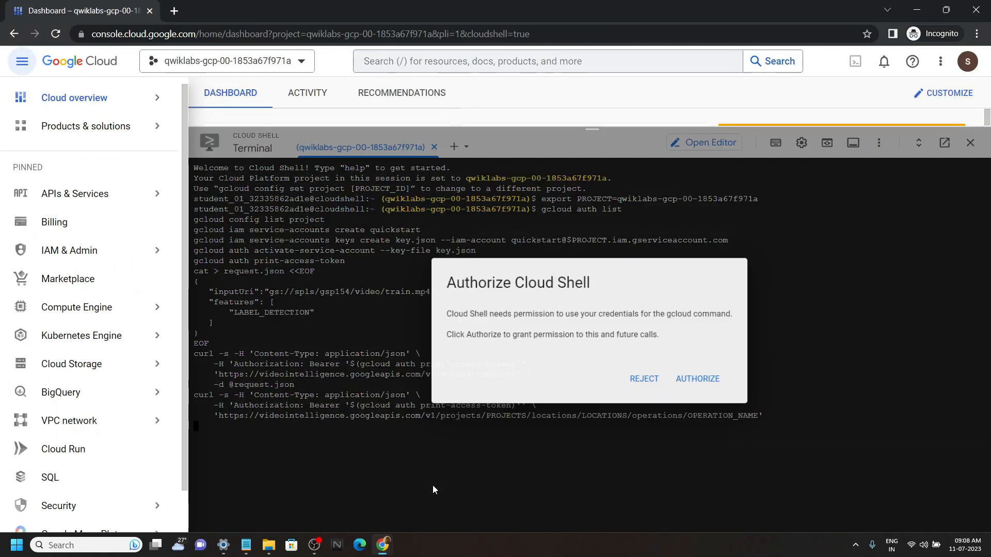
click(696, 378)
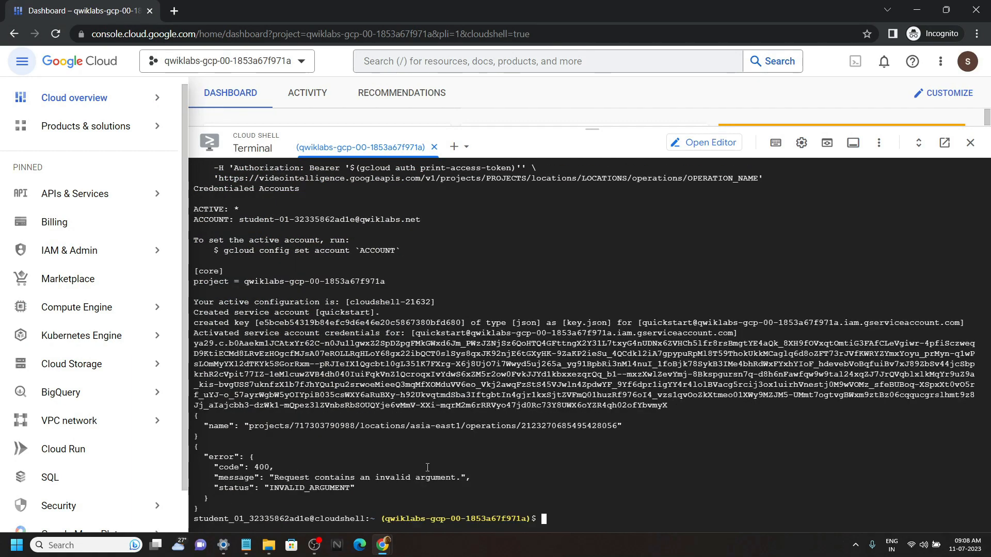
click(234, 10)
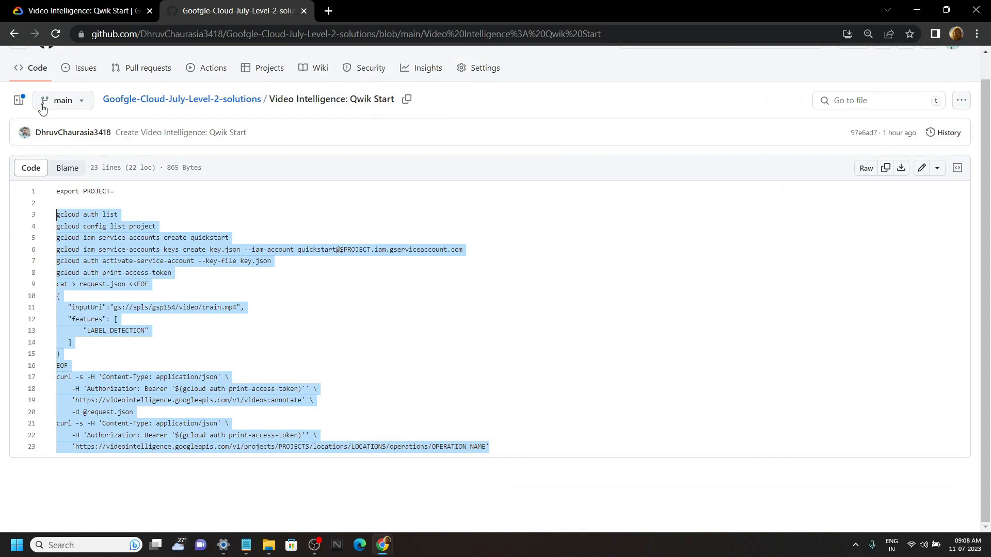
Pass the progress check for the annotate video request task and request End Lab.
click(76, 10)
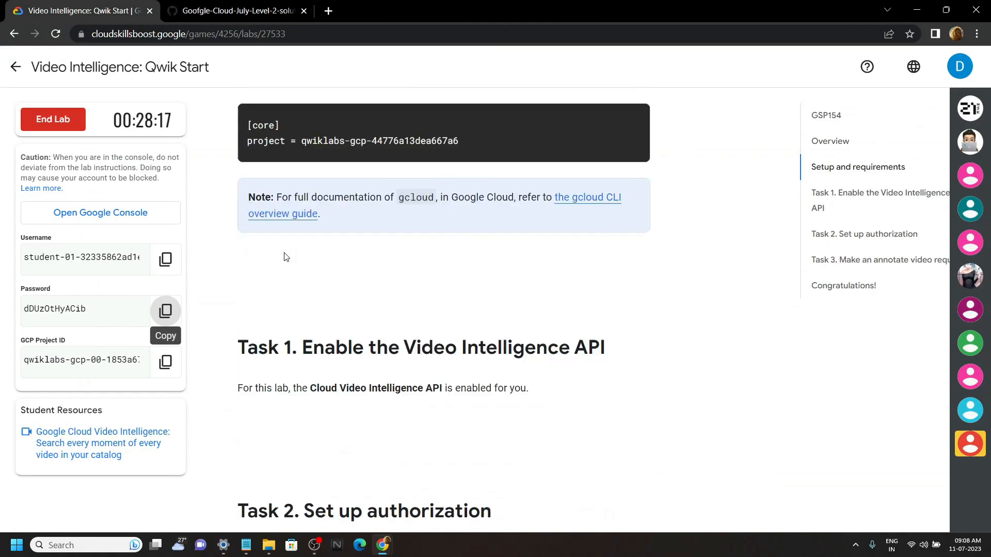
scroll(down, 3)
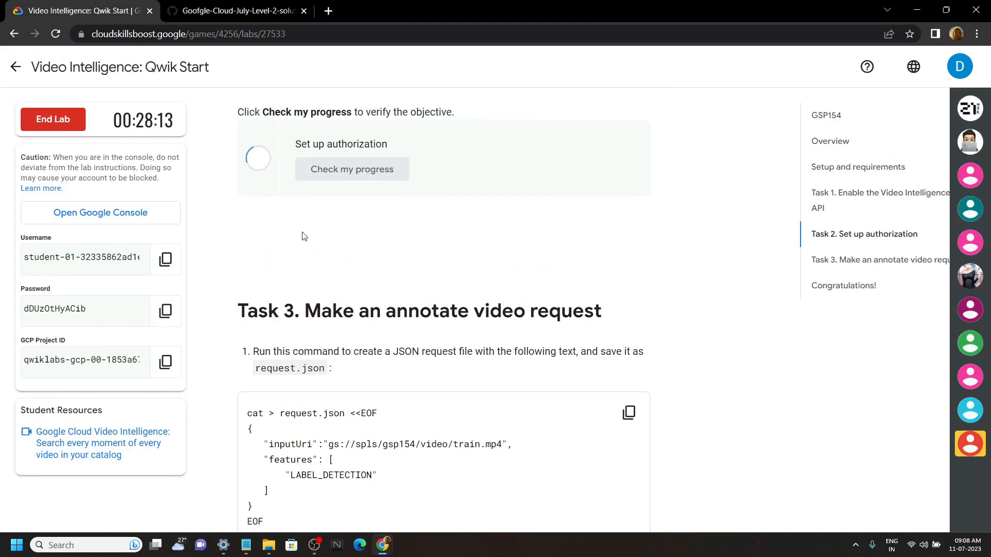
scroll(down, 3)
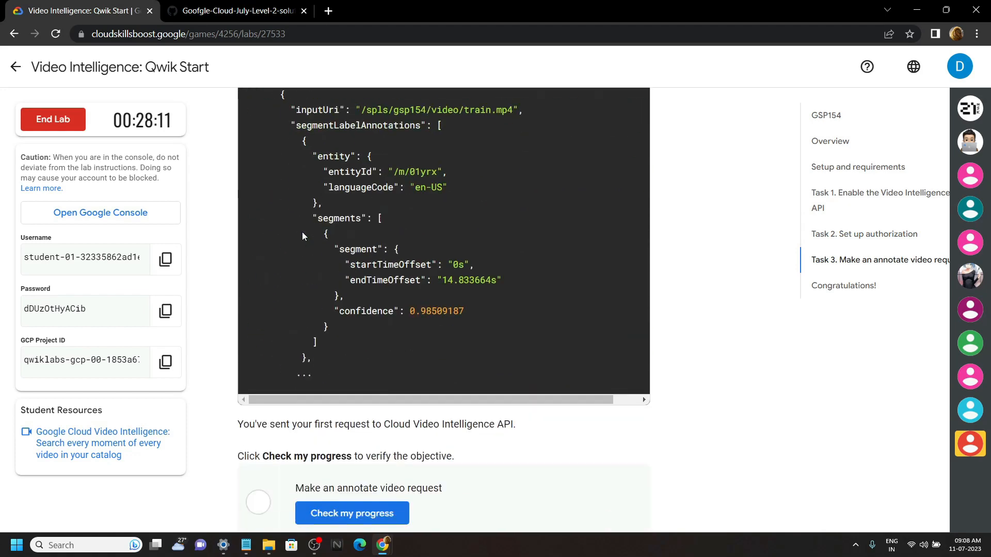
scroll(down, 3)
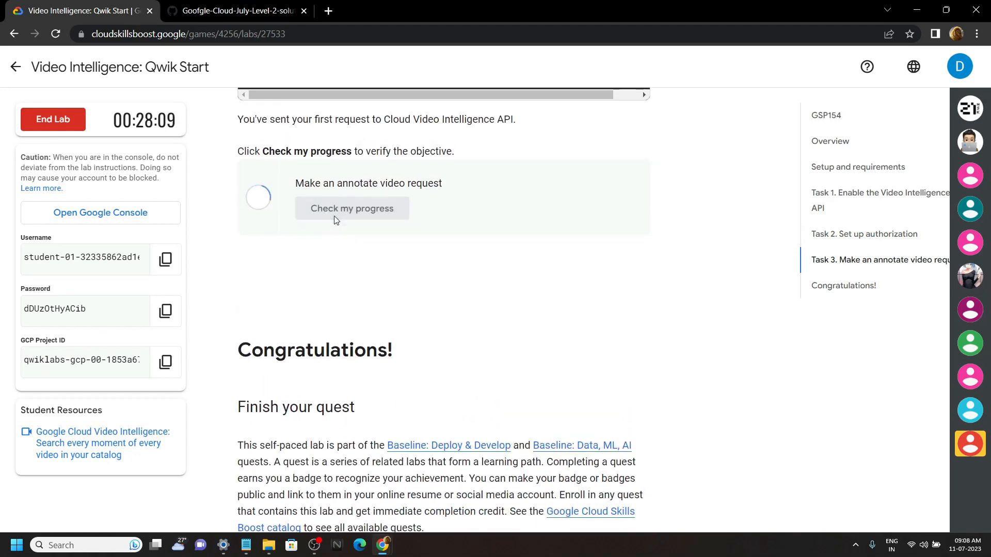
click(351, 208)
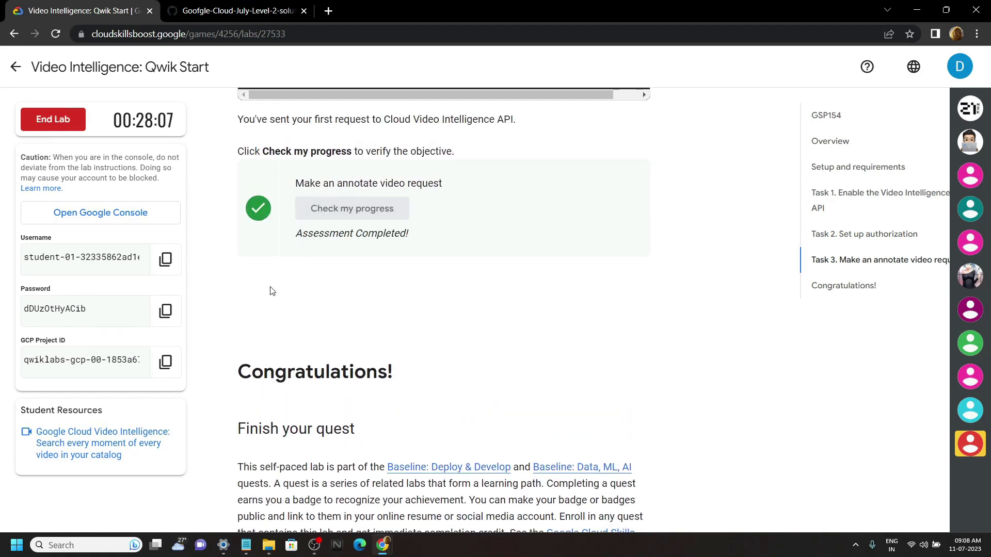
click(52, 120)
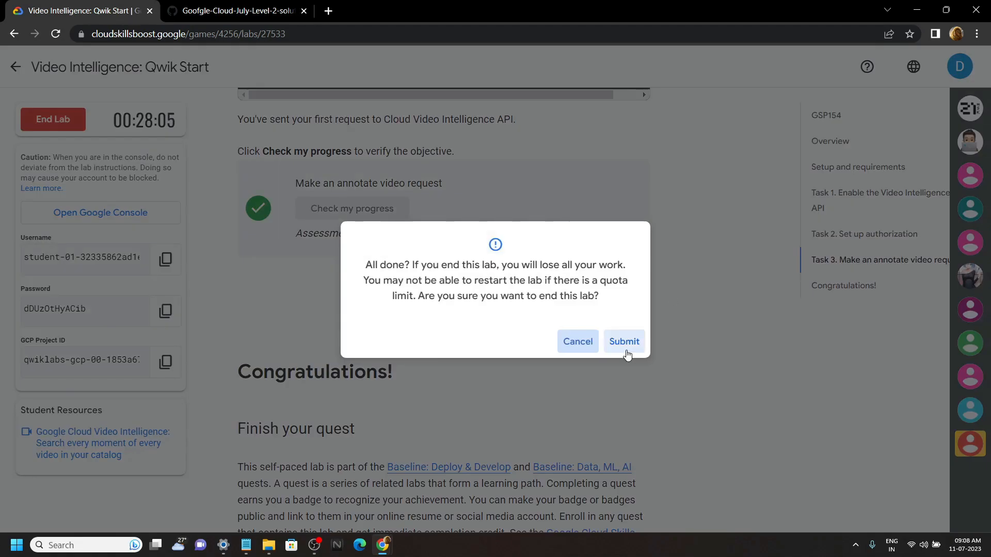